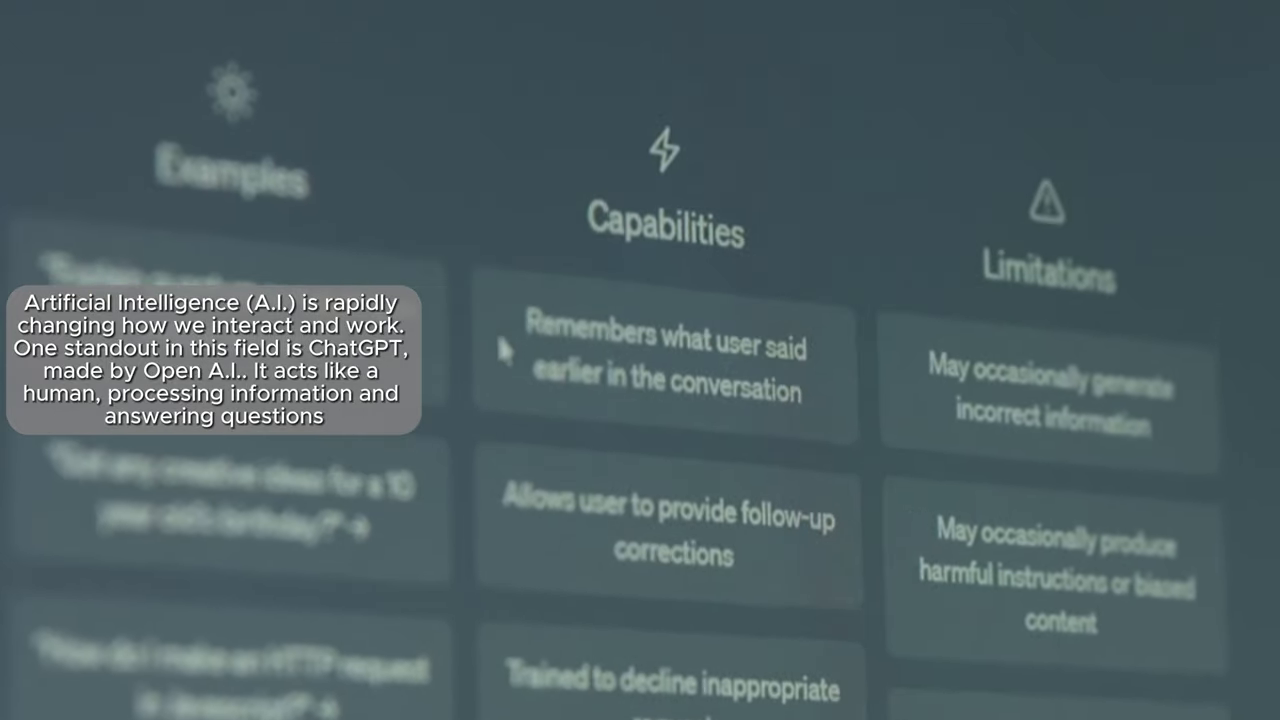
scroll("down", 3)
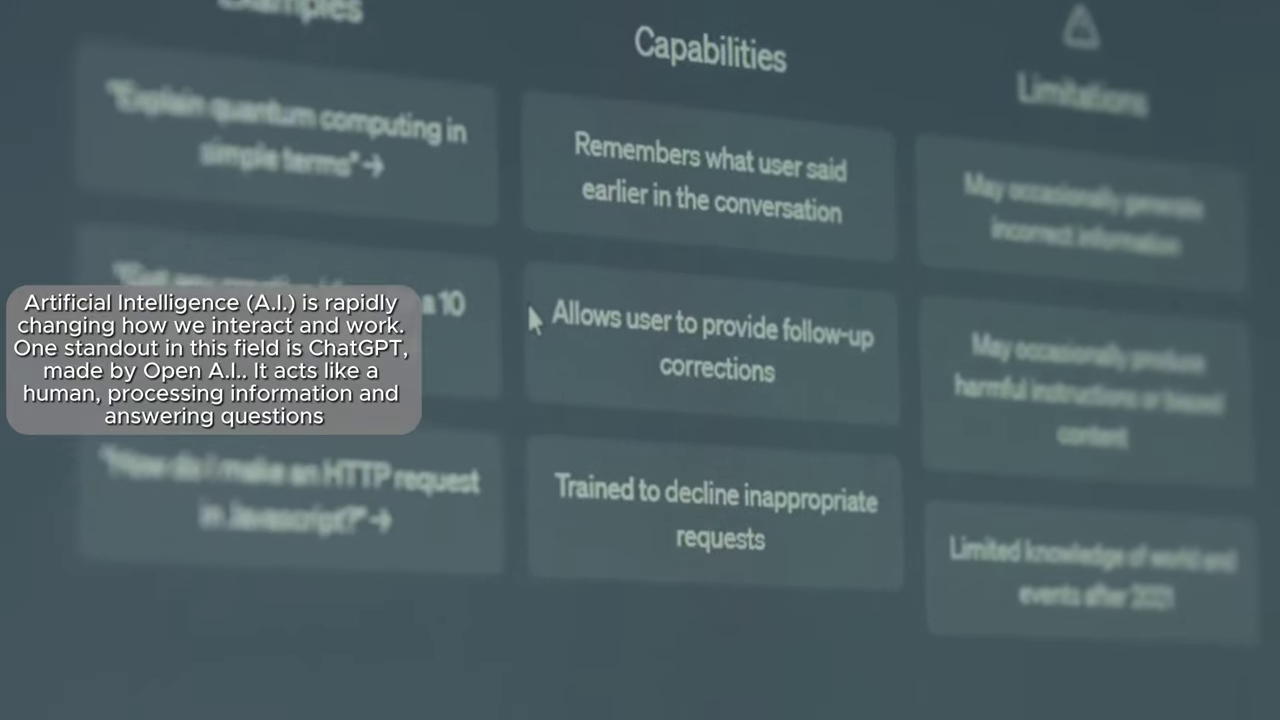
scroll("down", 3)
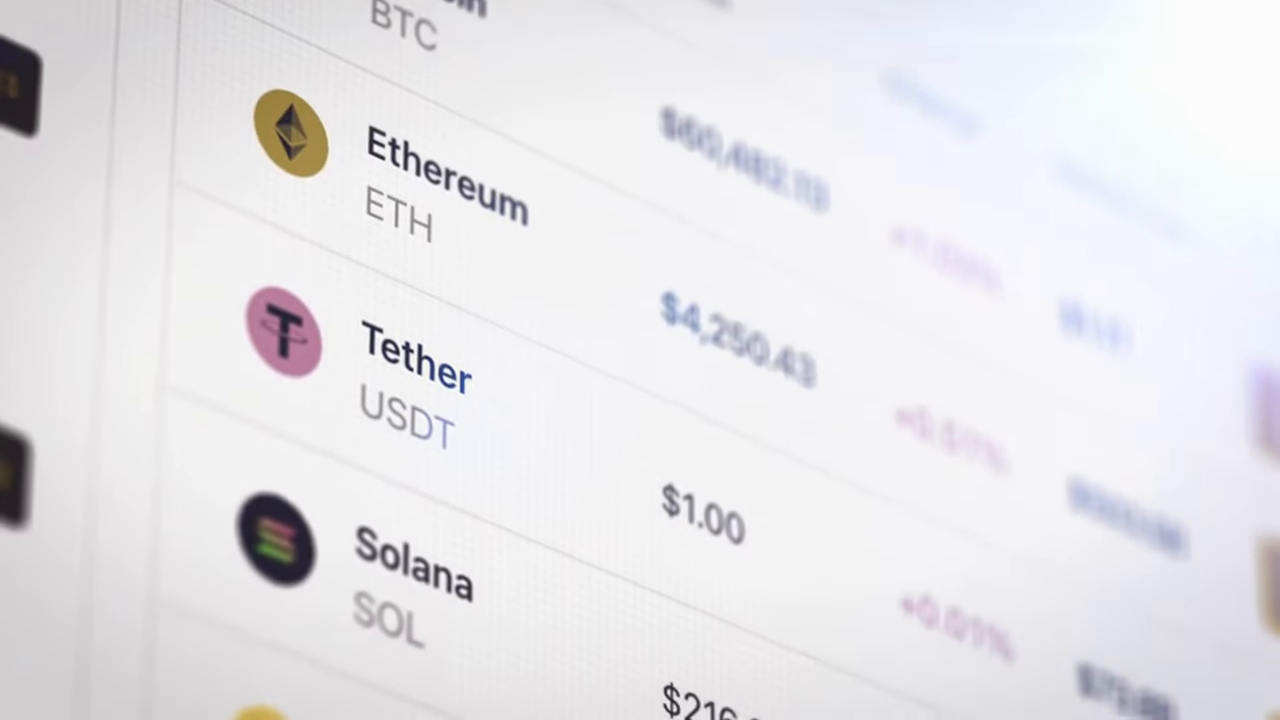
scroll("down", 3)
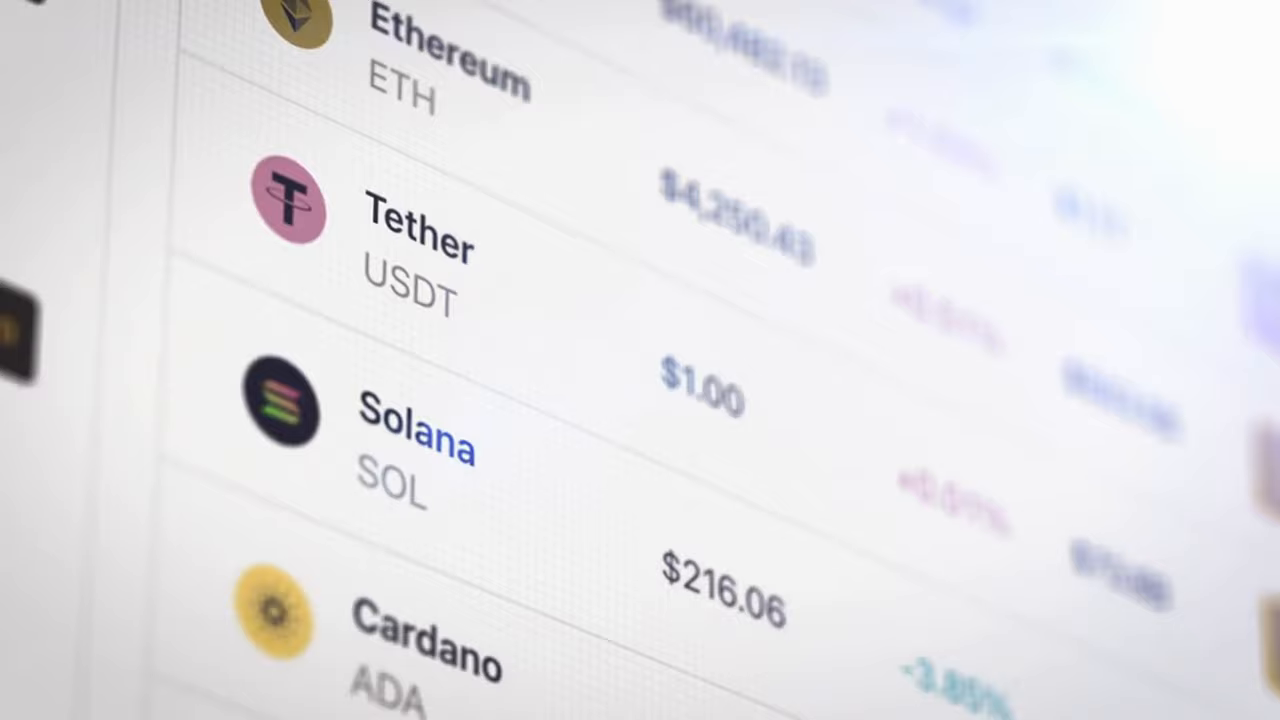
scroll("down", 3)
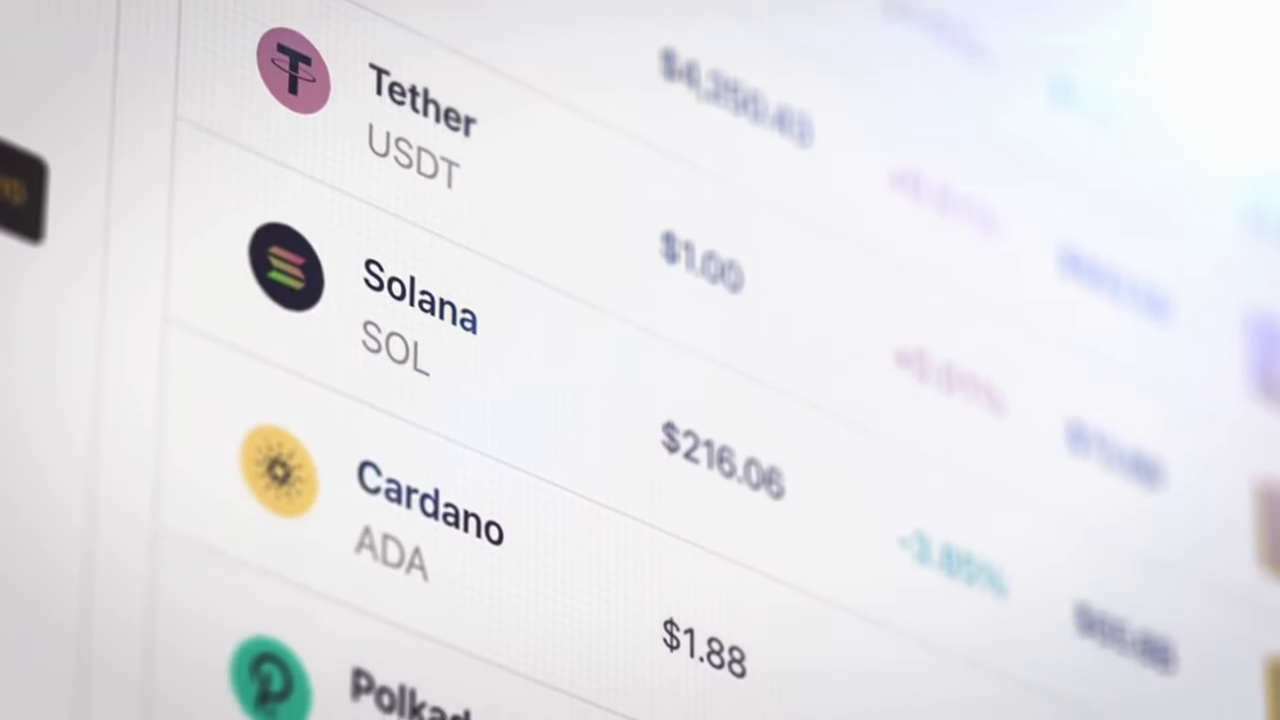
scroll("down", 3)
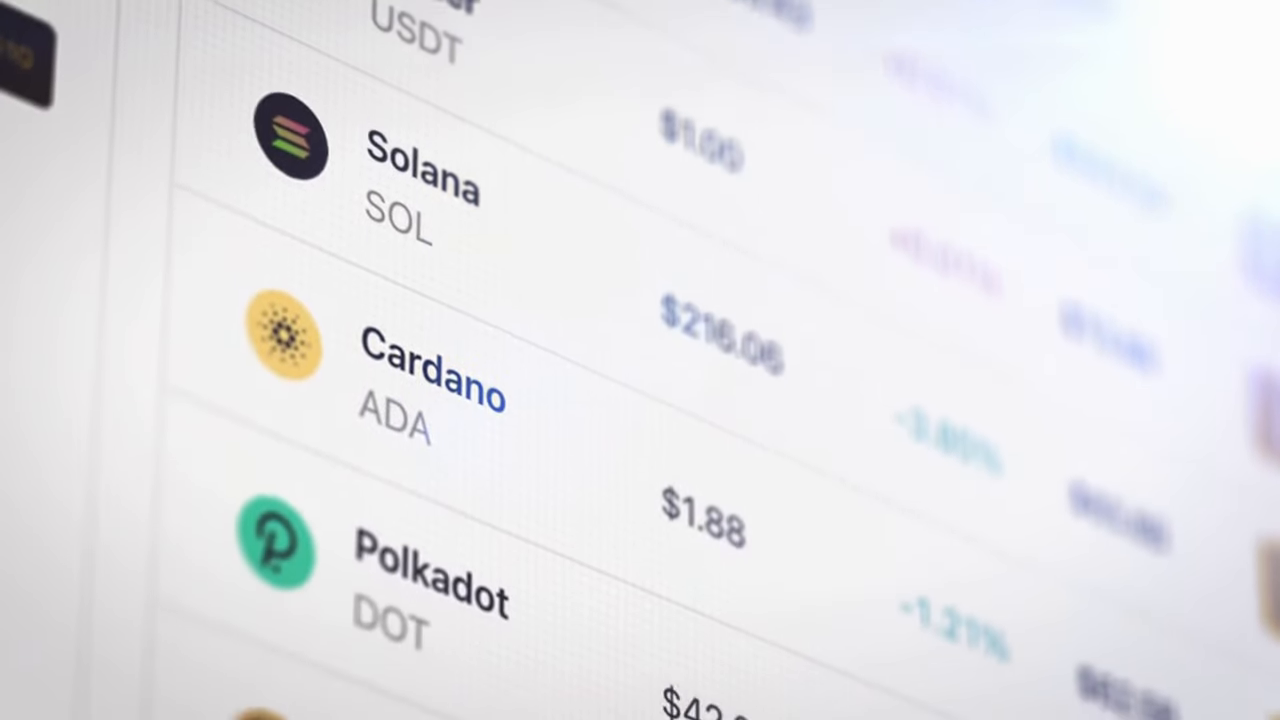
scroll("down", 3)
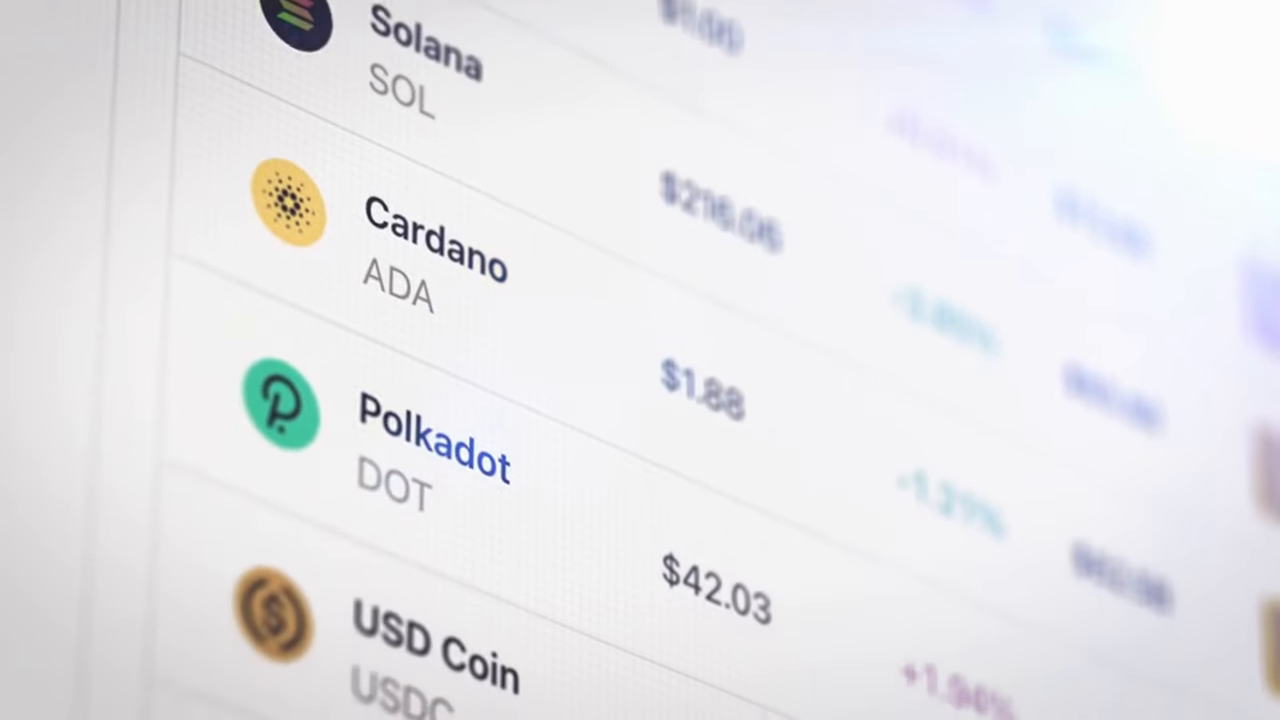
scroll("down", 3)
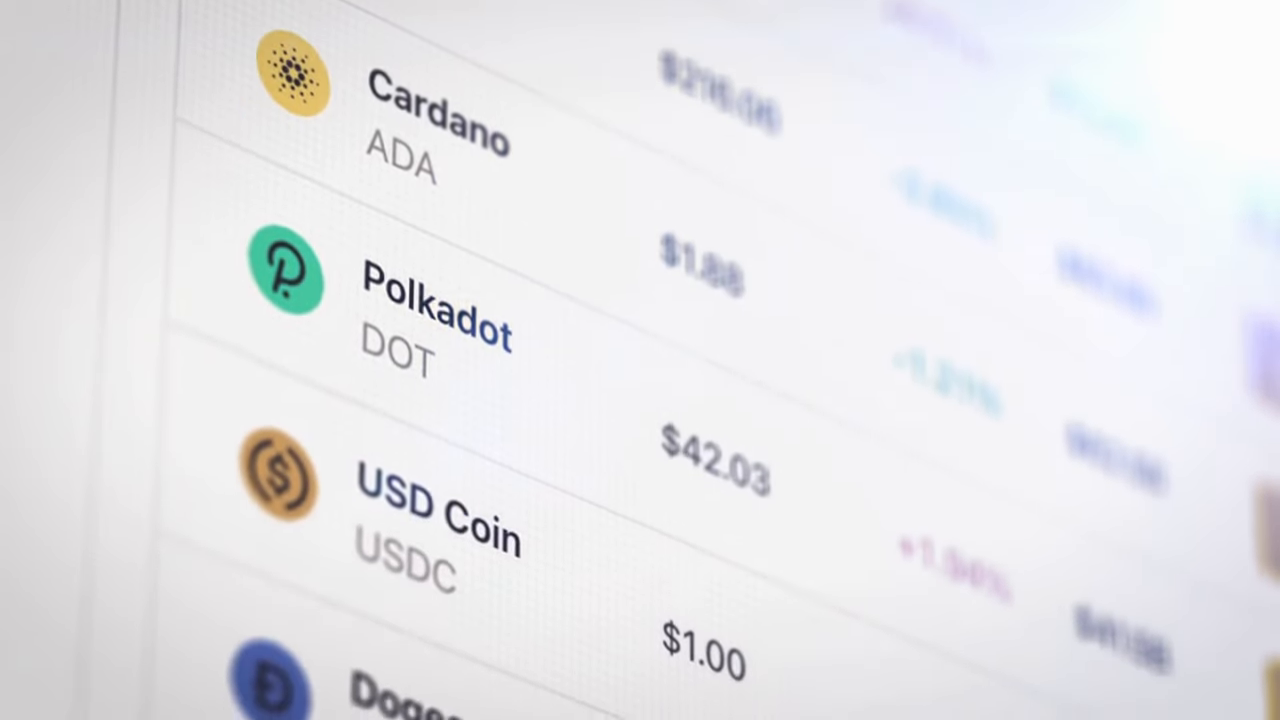
scroll("down", 3)
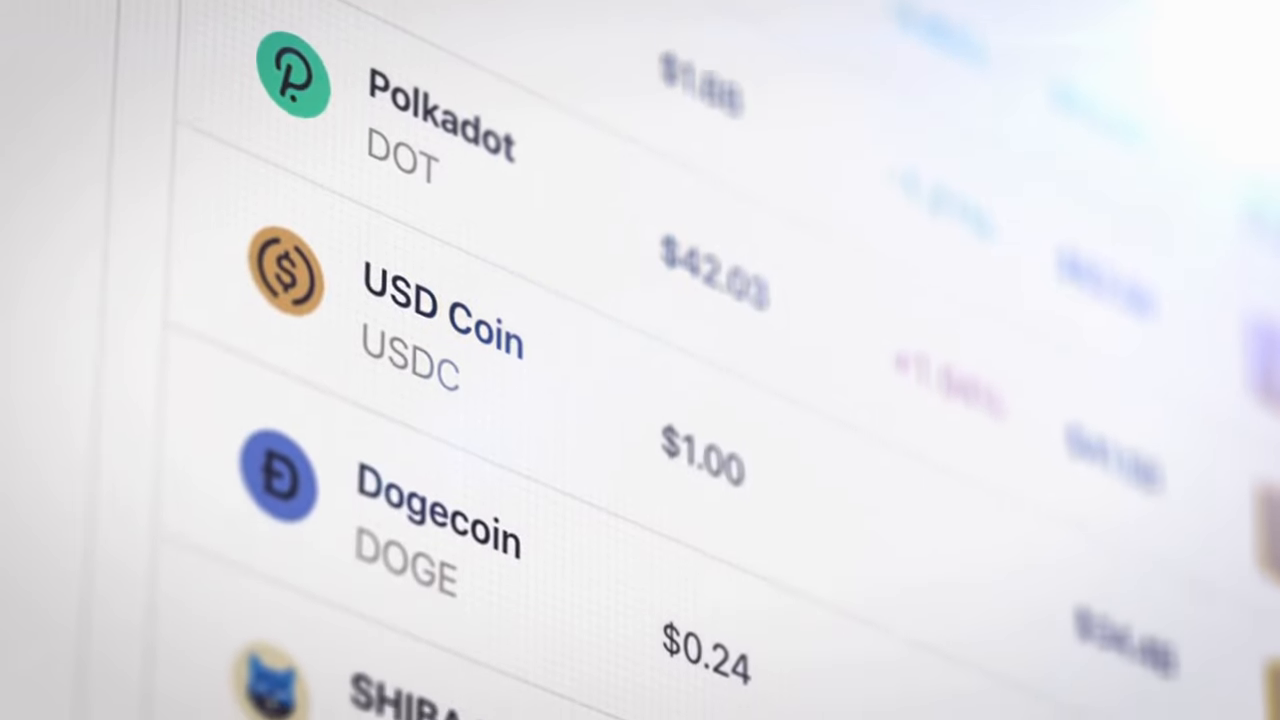
scroll("down", 3)
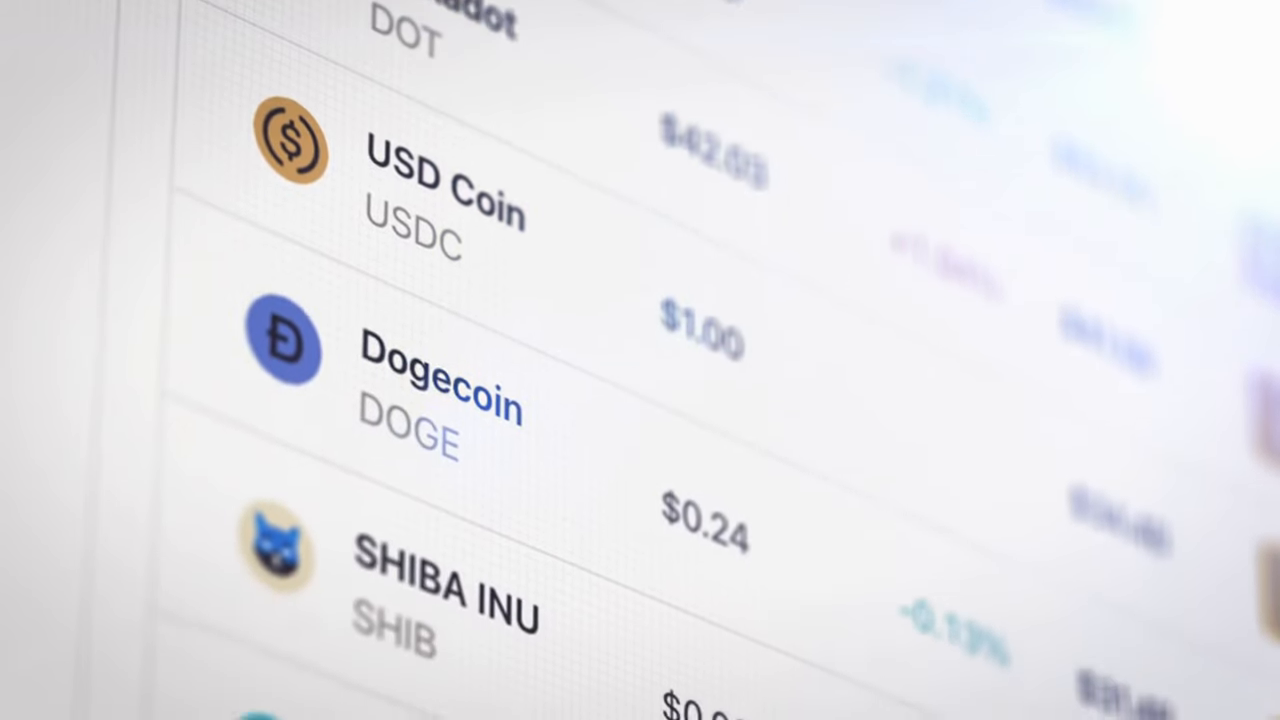
scroll("down", 3)
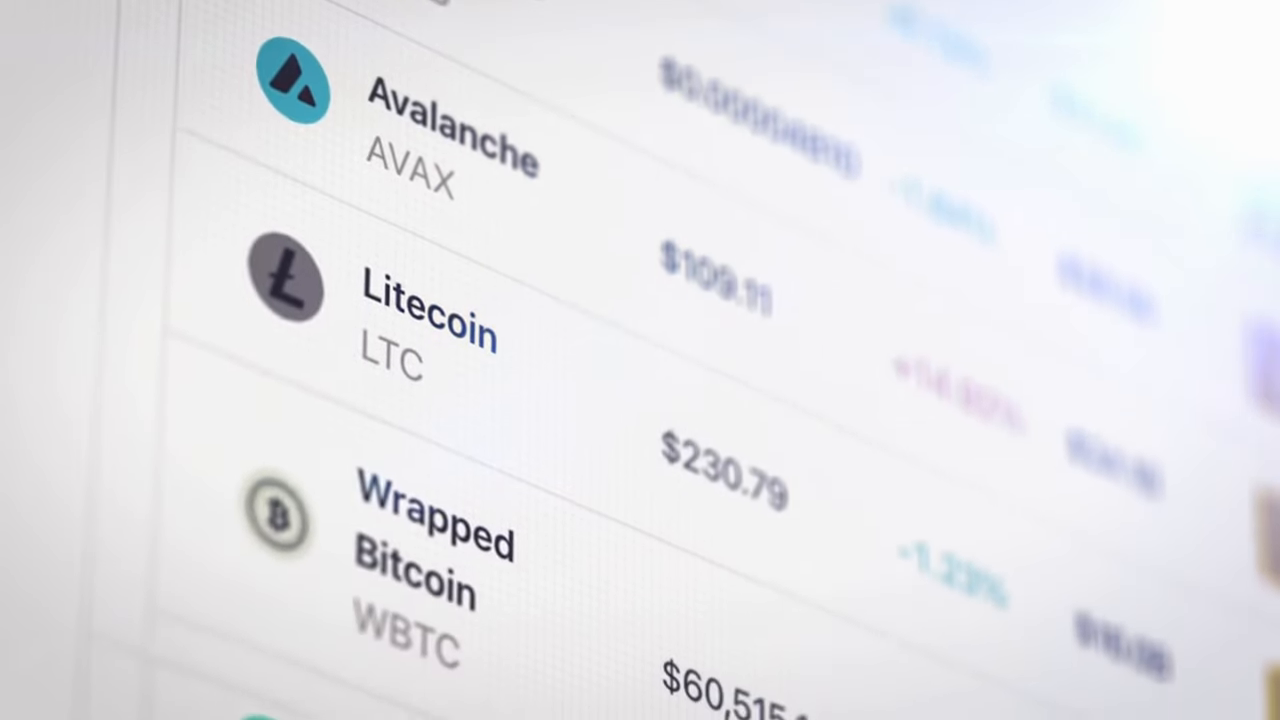
scroll("down", 3)
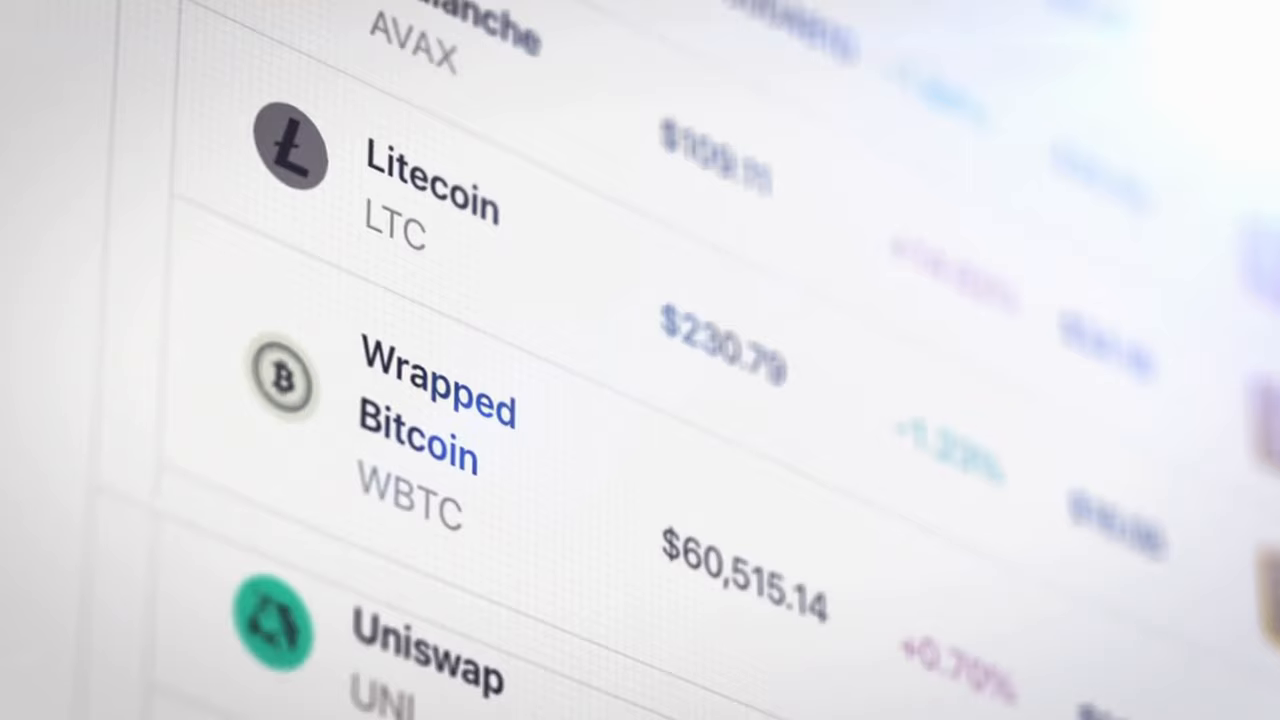